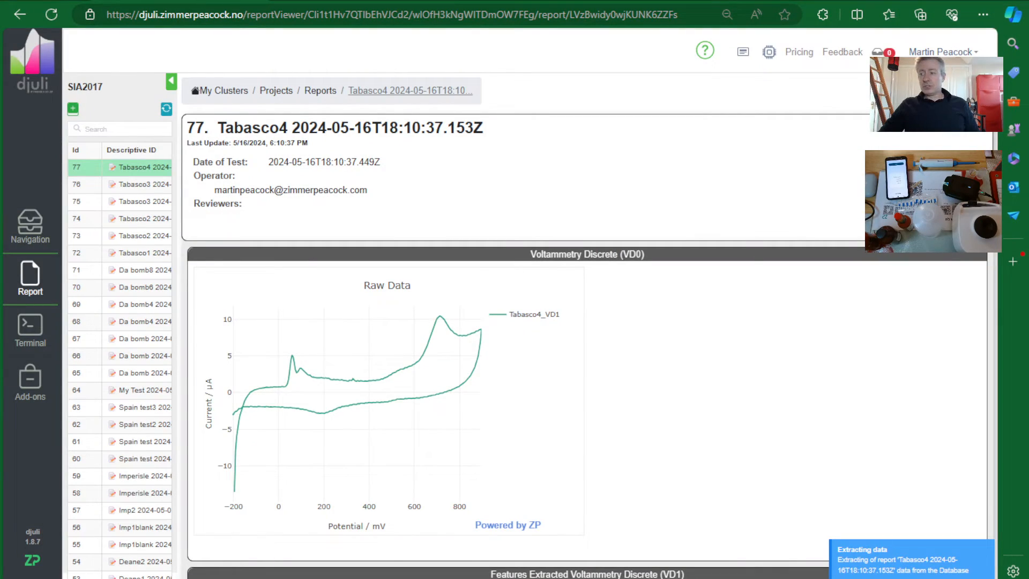
pyautogui.moveTo(492, 389)
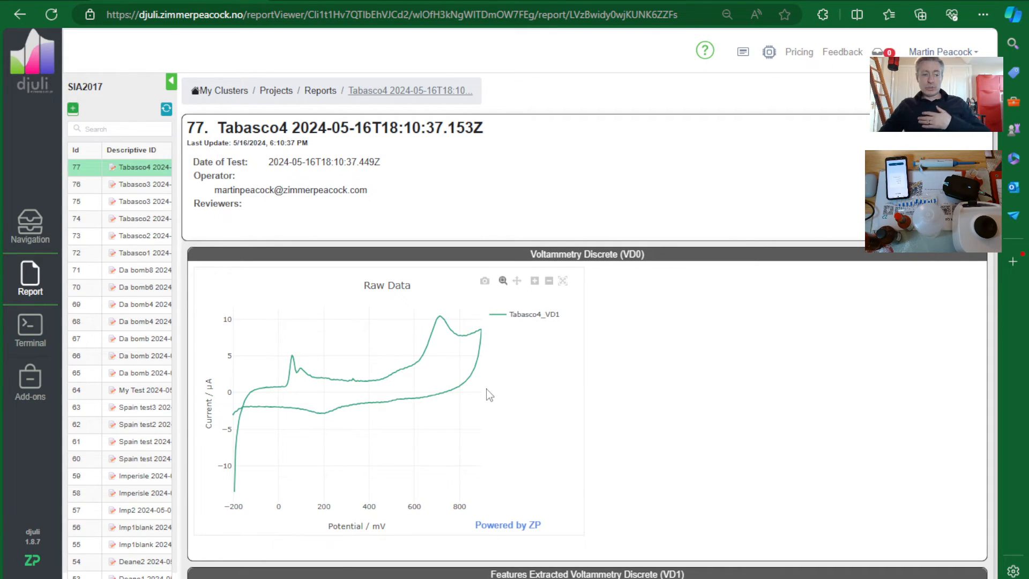
pyautogui.moveTo(563, 382)
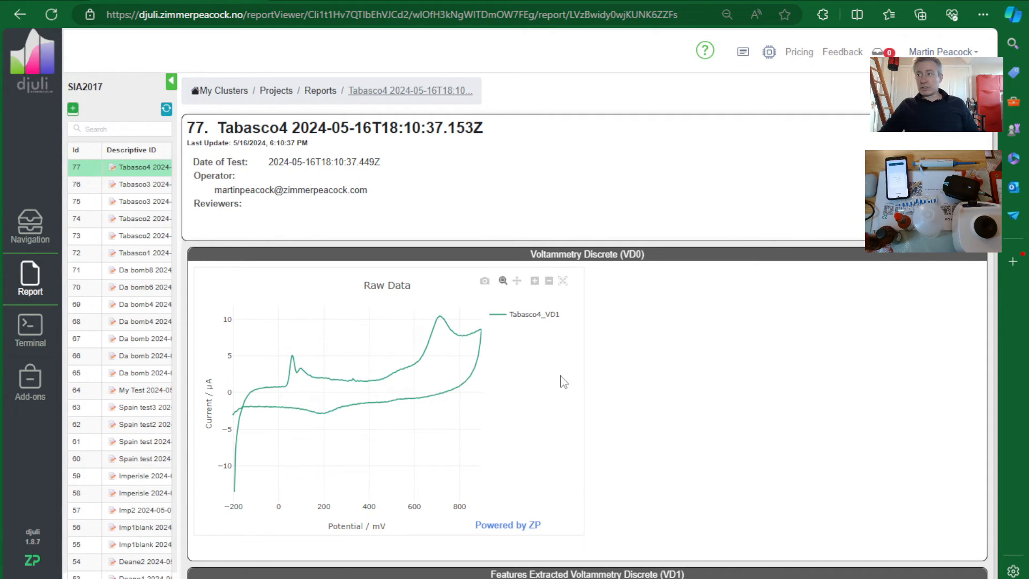
pyautogui.scroll(-3)
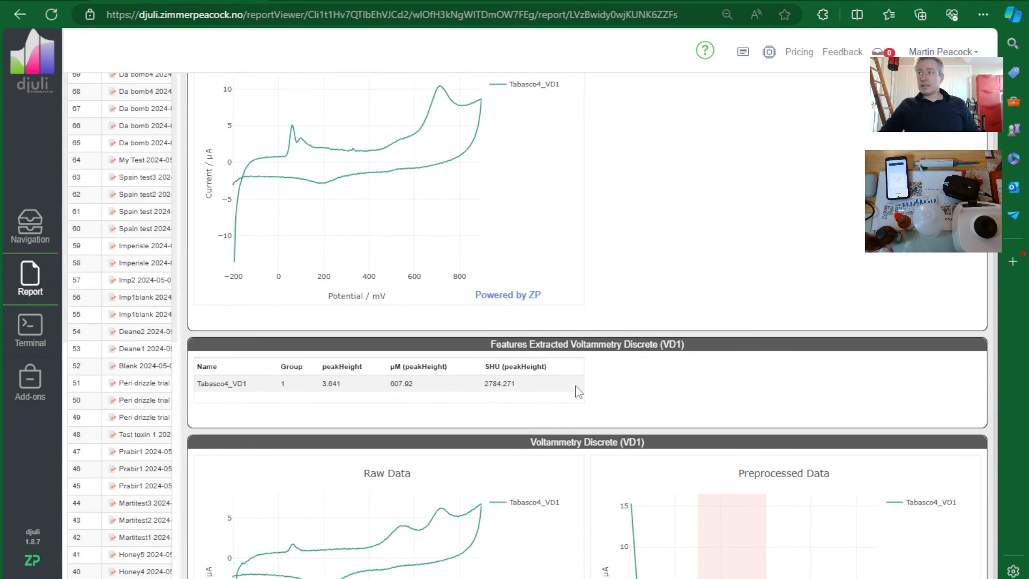
pyautogui.scroll(-3)
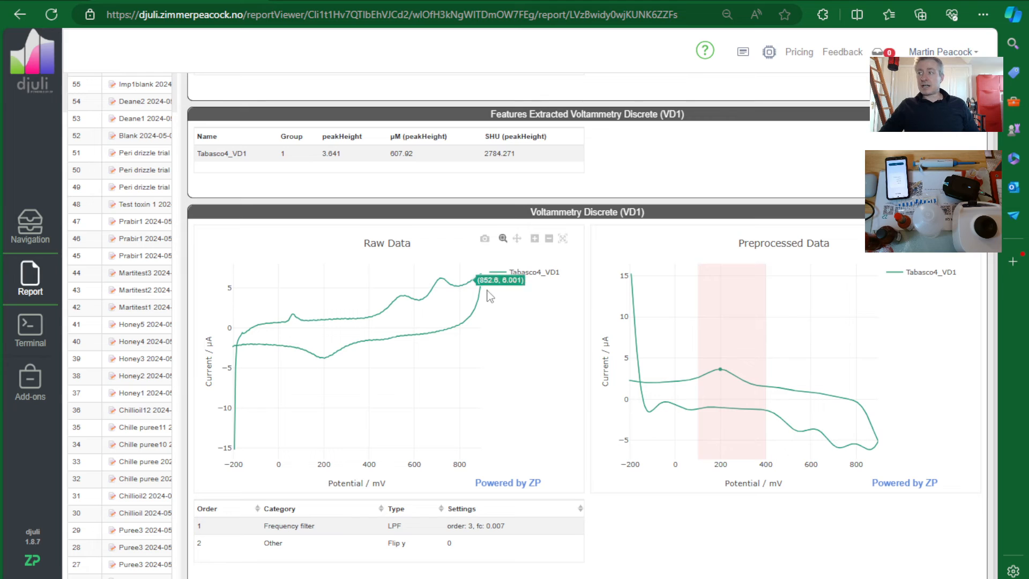
pyautogui.moveTo(441, 357)
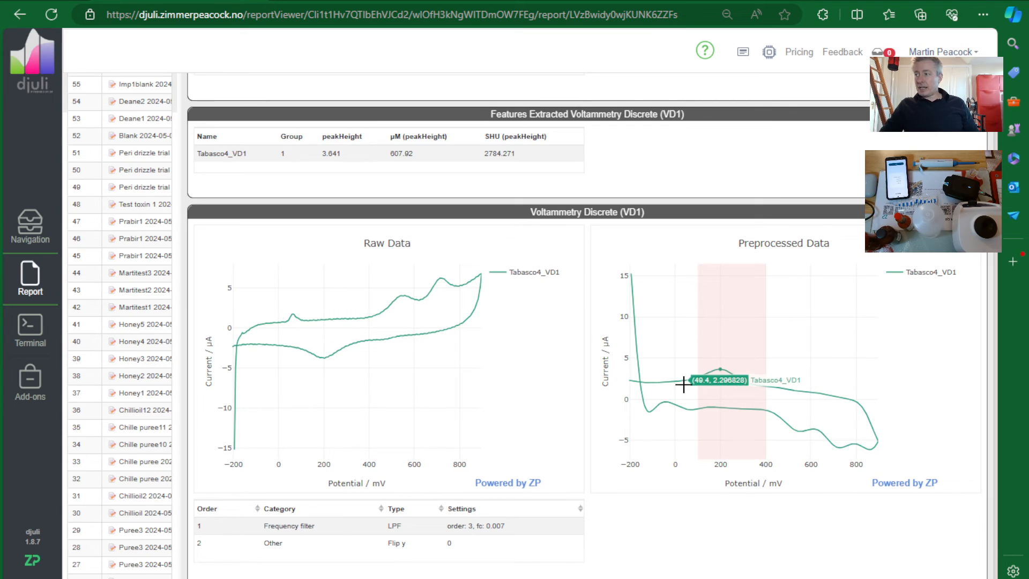
pyautogui.moveTo(728, 374)
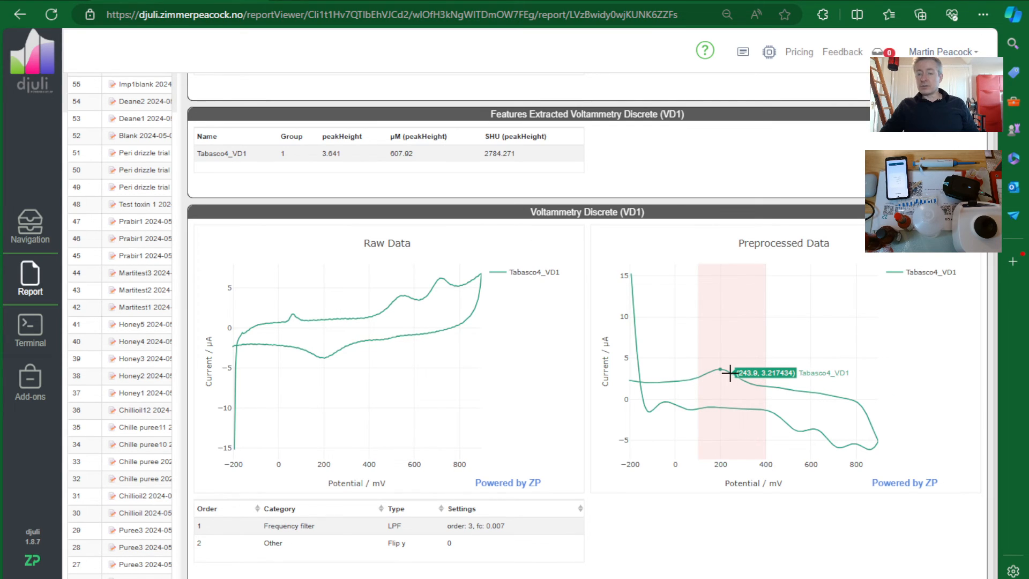
pyautogui.moveTo(666, 323)
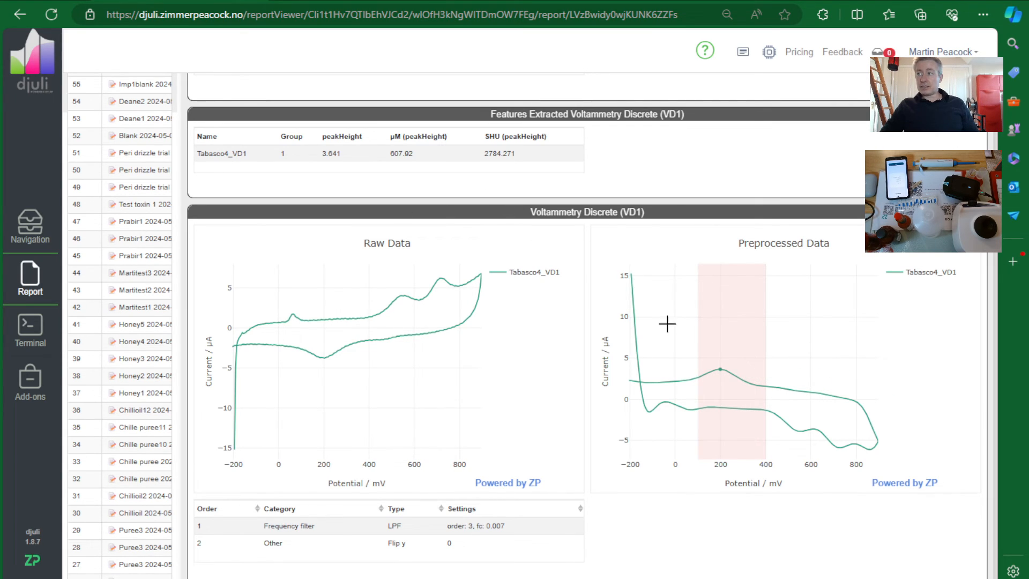
pyautogui.moveTo(726, 374)
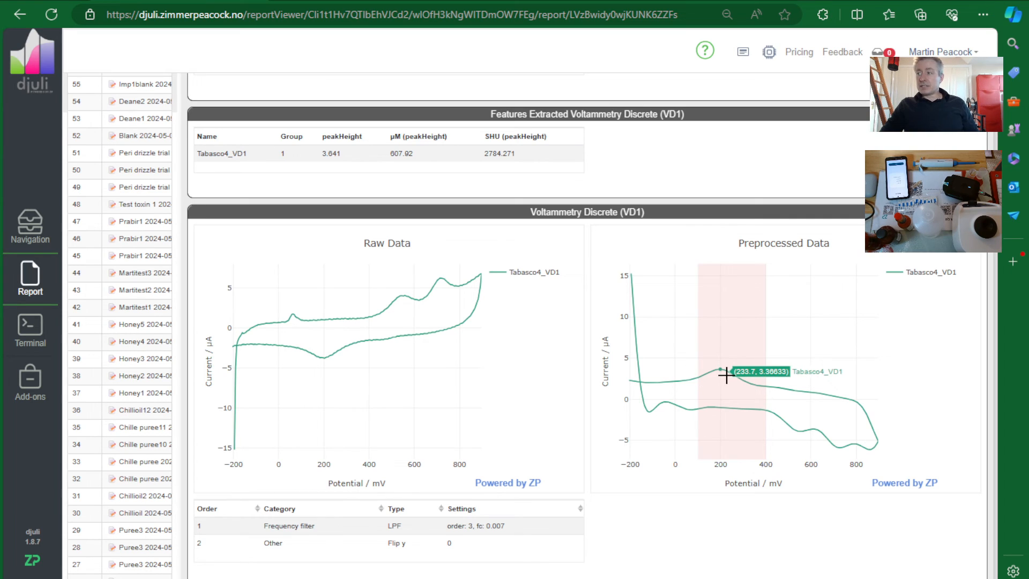
pyautogui.moveTo(702, 356)
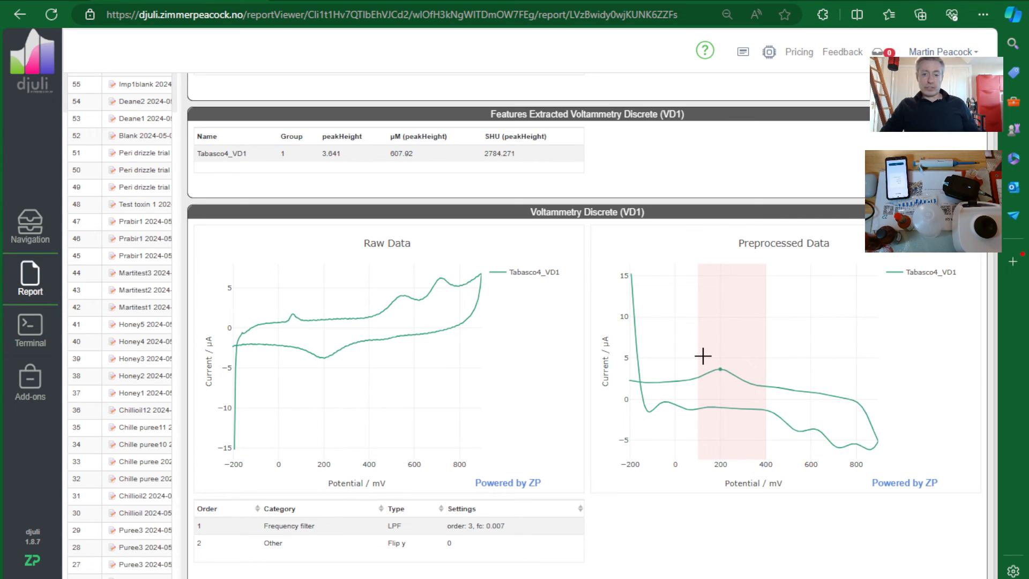
pyautogui.moveTo(696, 349)
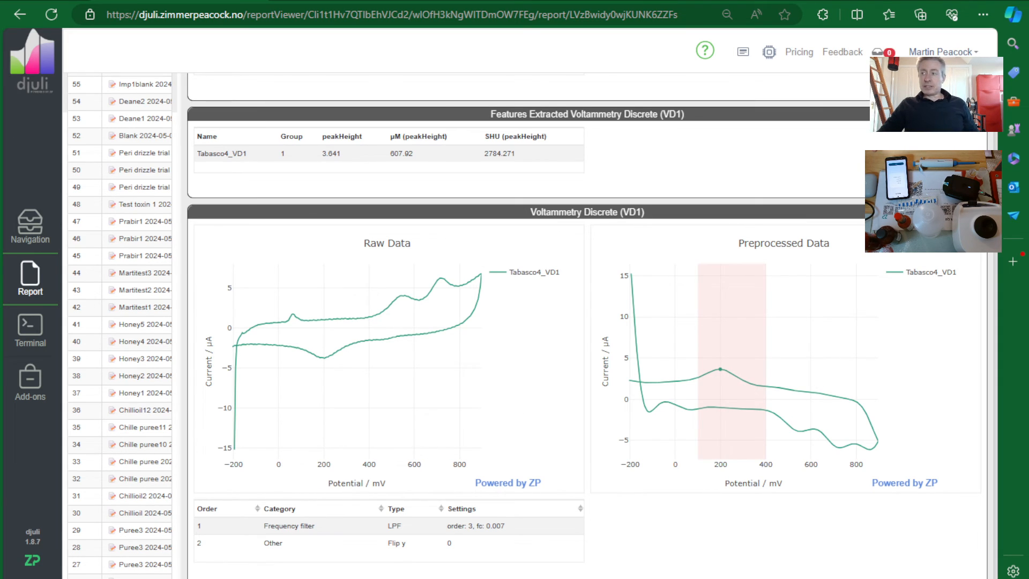
pyautogui.moveTo(494, 168)
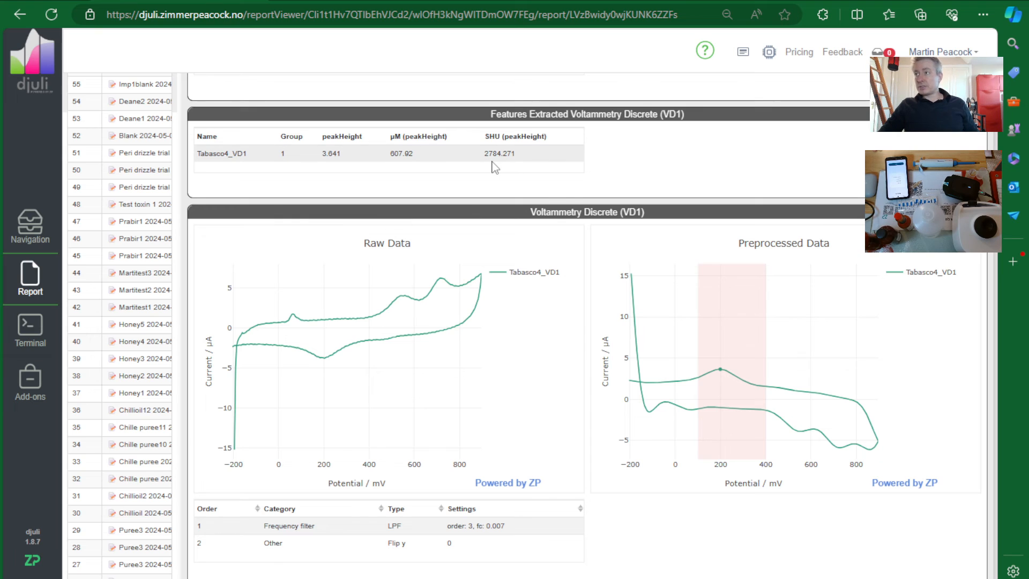